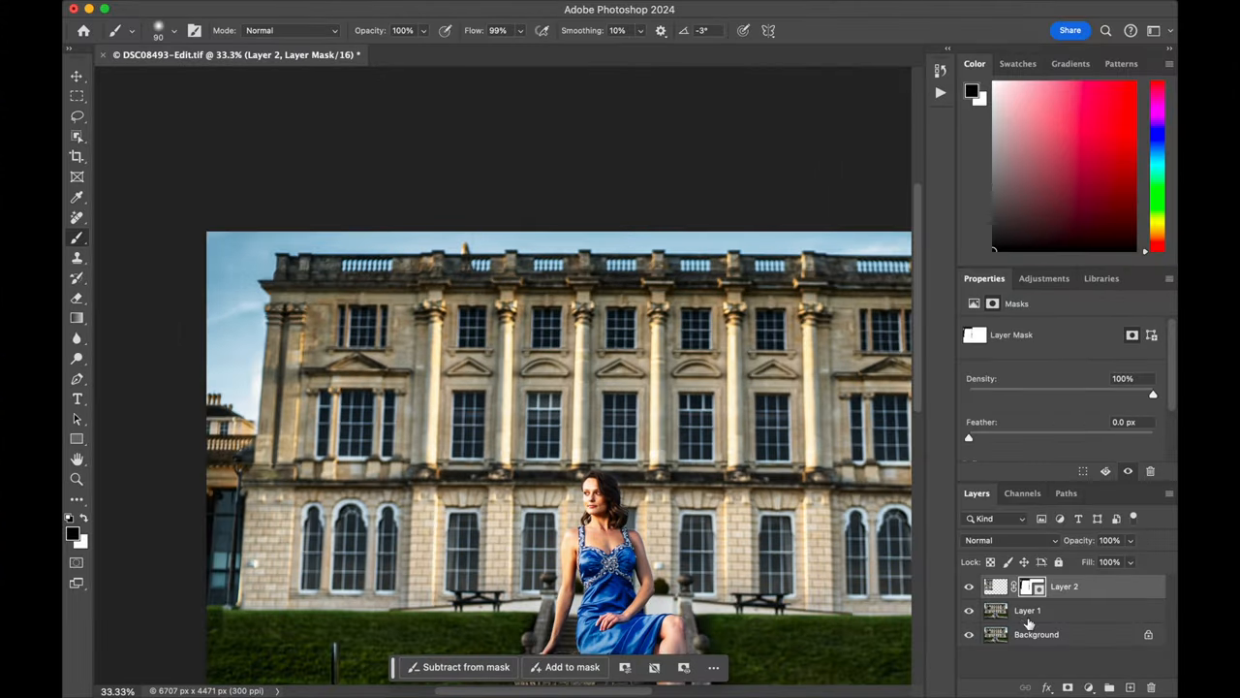
Step: Paint on Layer 2's layer mask to blend the patch into the building scene
left_click(968, 586)
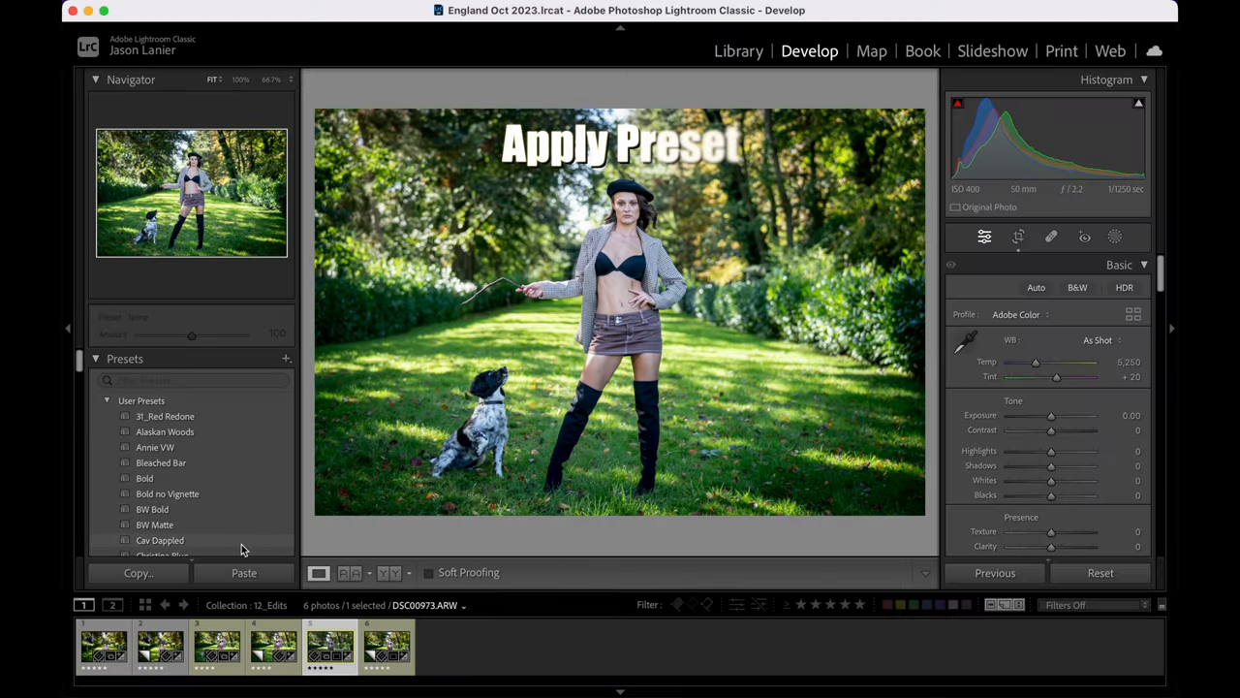
Step: Apply the Cav Dappled preset to the woman-and-dog photo and lower exposure to +0.95
left_click(160, 539)
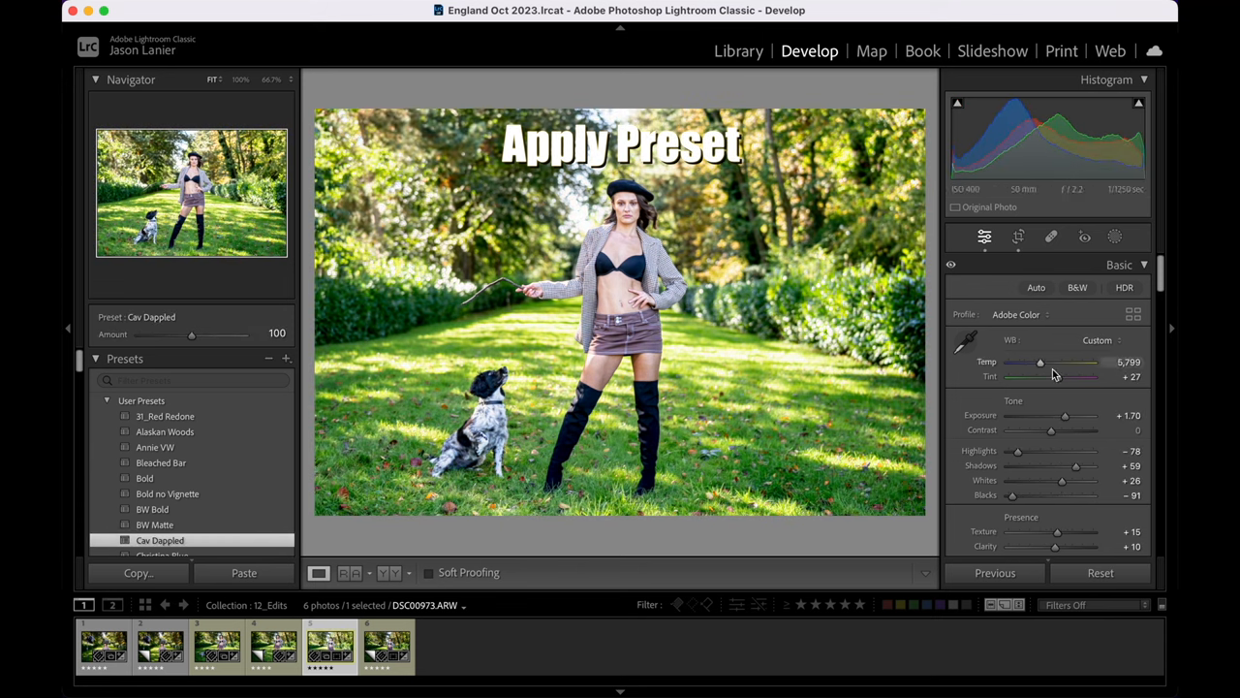
left_click_drag(1065, 414, 1059, 415)
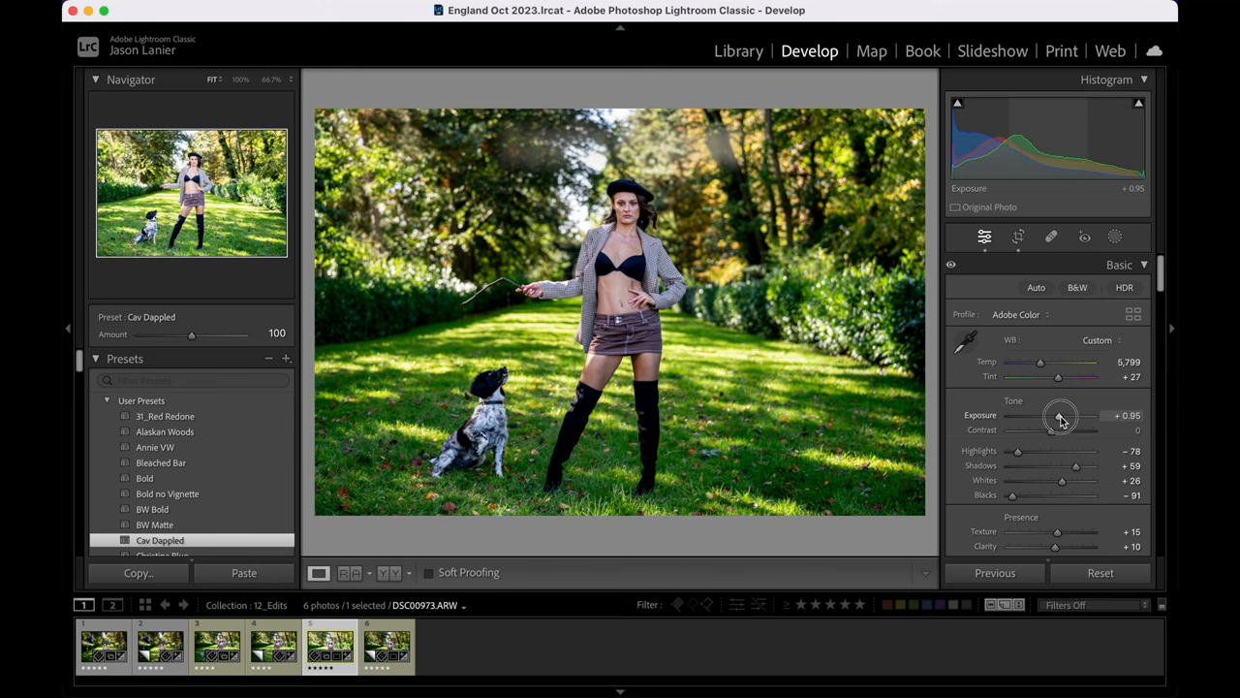
left_click(1114, 236)
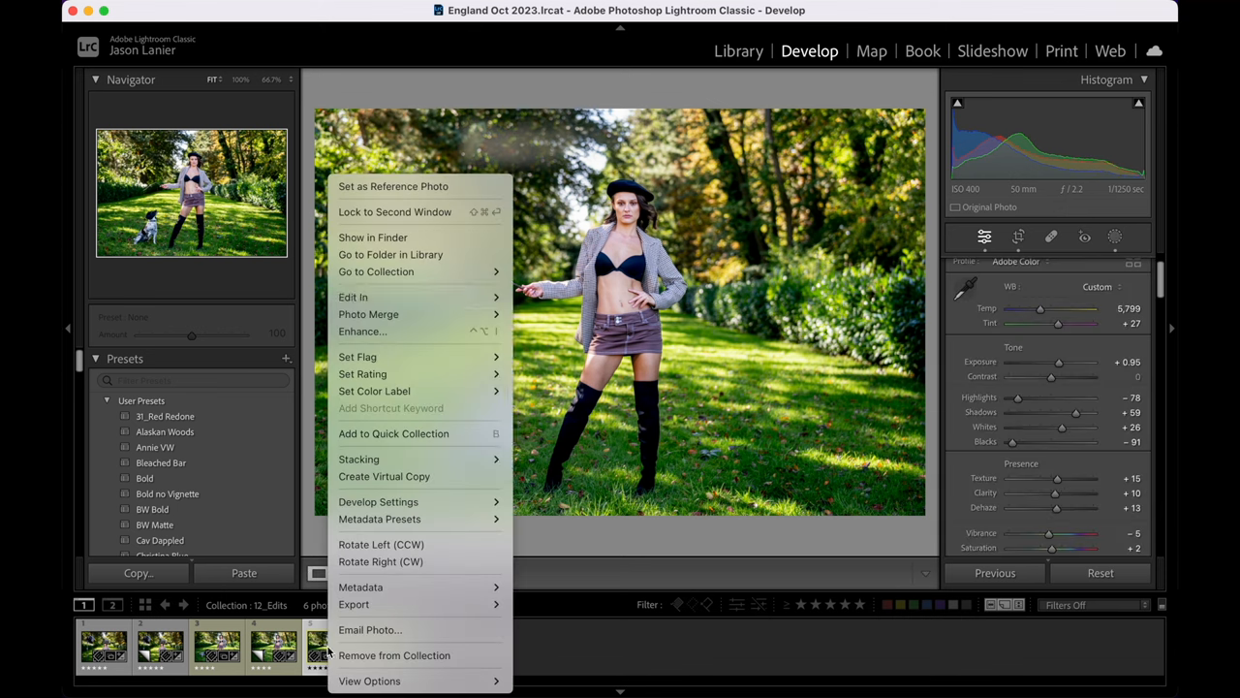
Step: Send the photo to Luminar Neo and apply Savannah's Warming Sun preset at 72
left_click(352, 296)
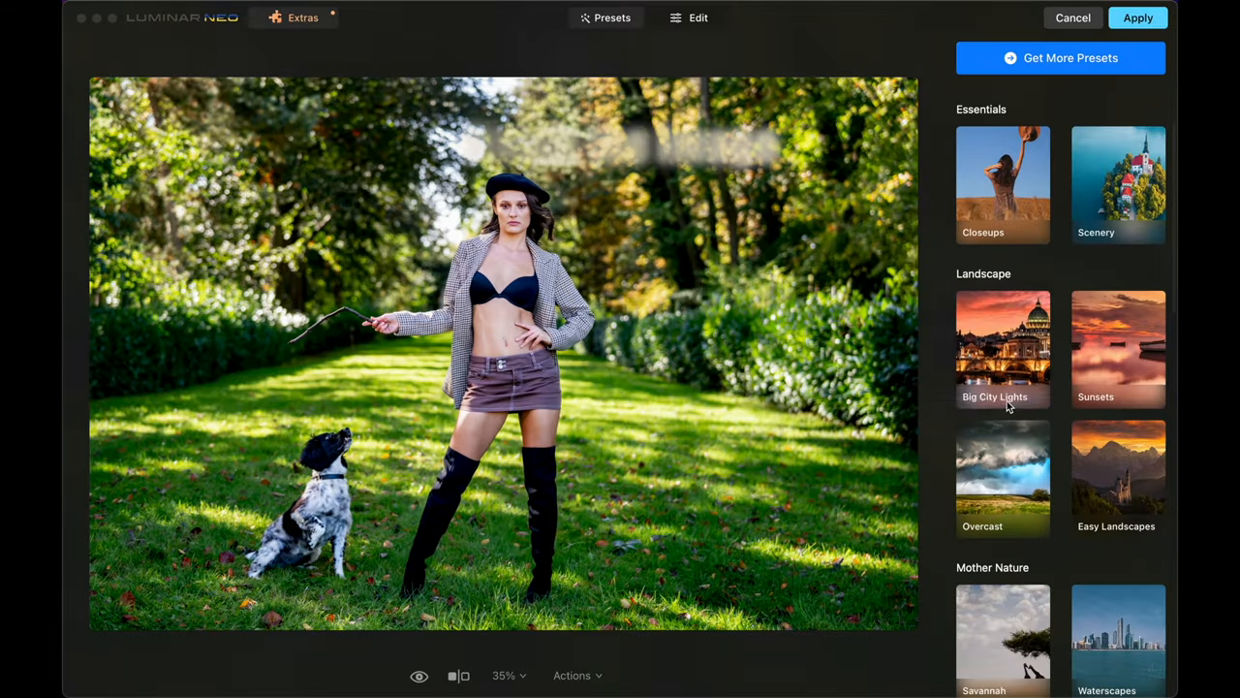
left_click(1003, 636)
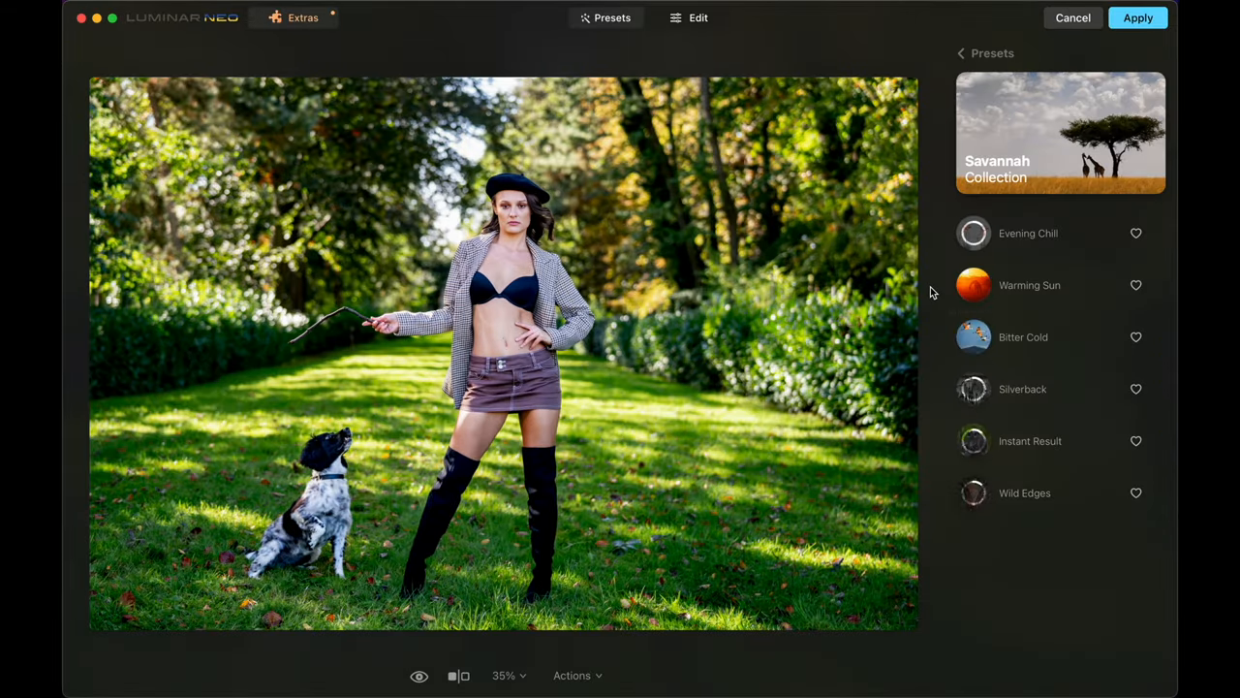
left_click(1030, 284)
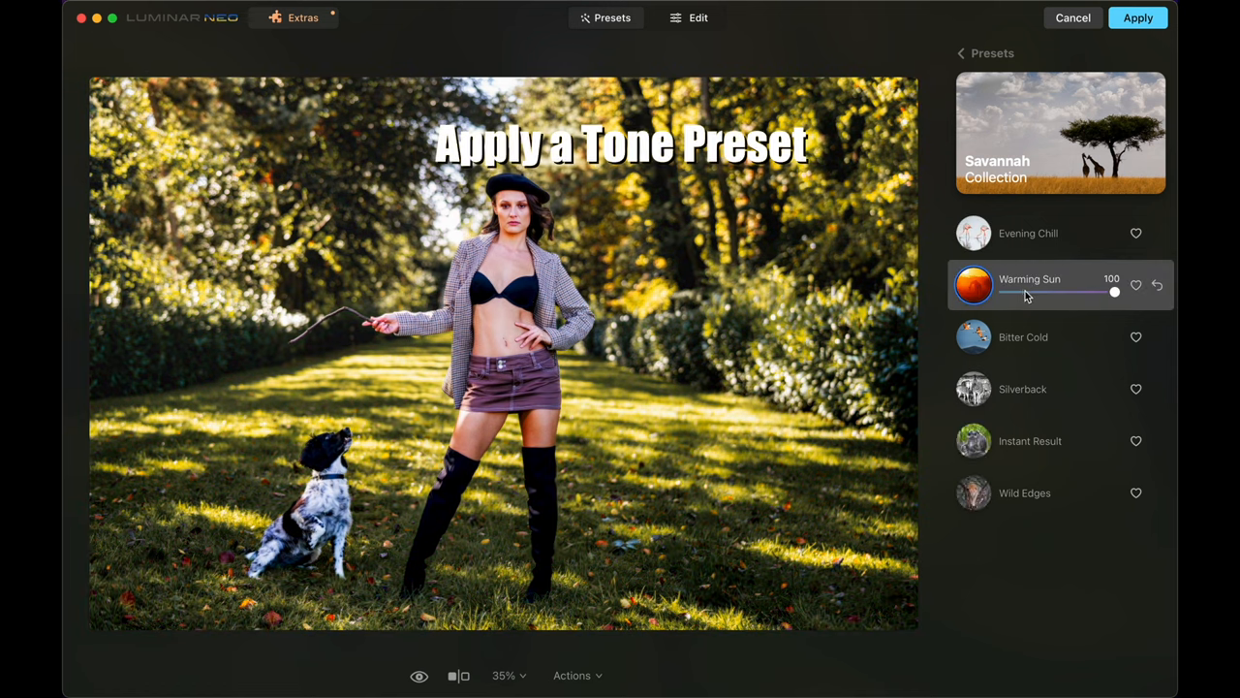
left_click_drag(1114, 291, 1085, 292)
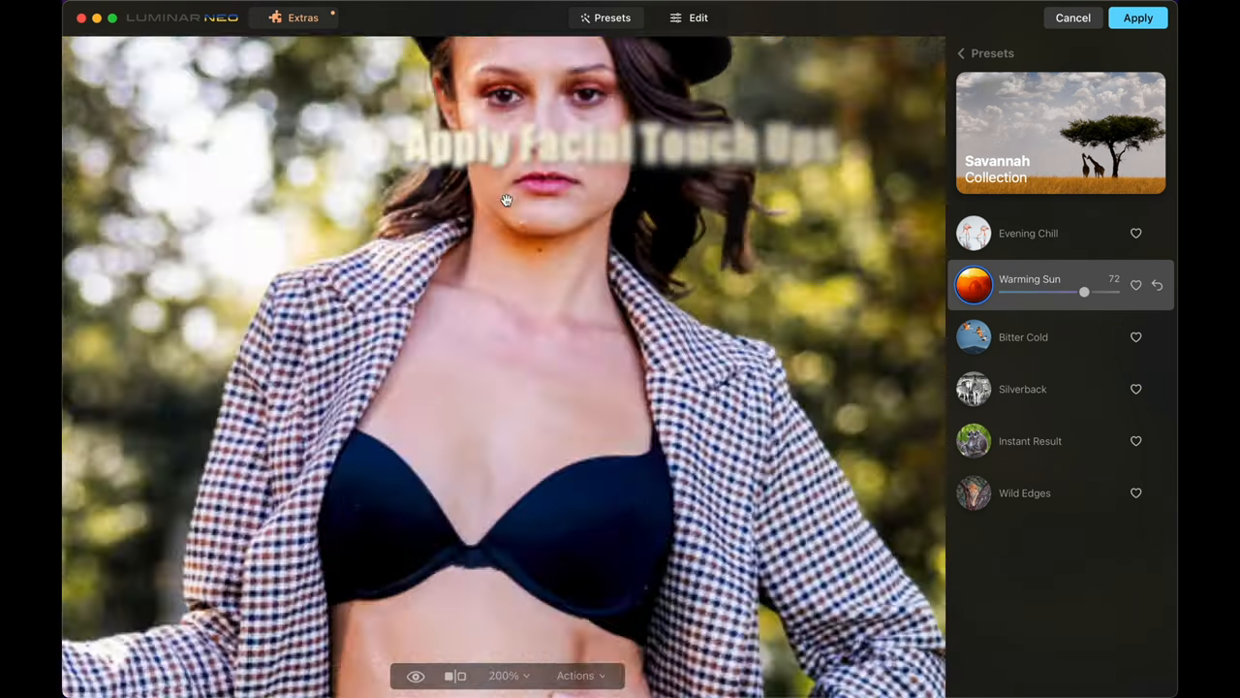
Step: Erase the Mystical effect from the face and apply the Luminar edits
left_click(697, 17)
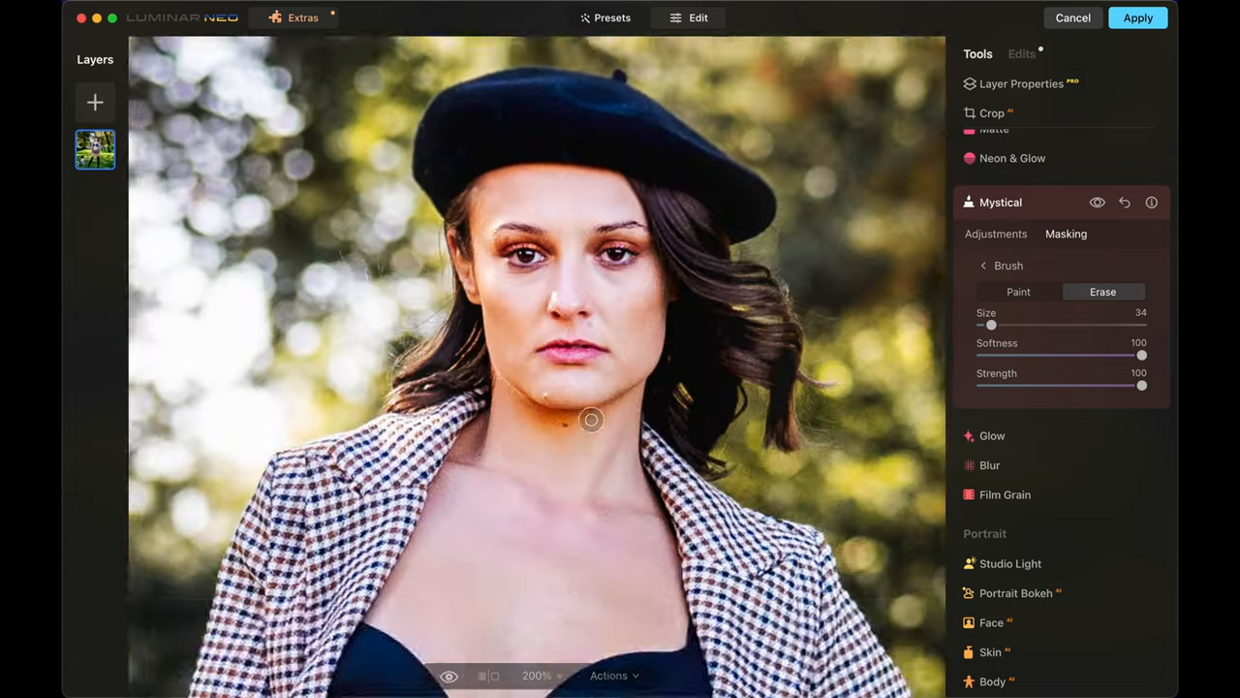
left_click(1138, 17)
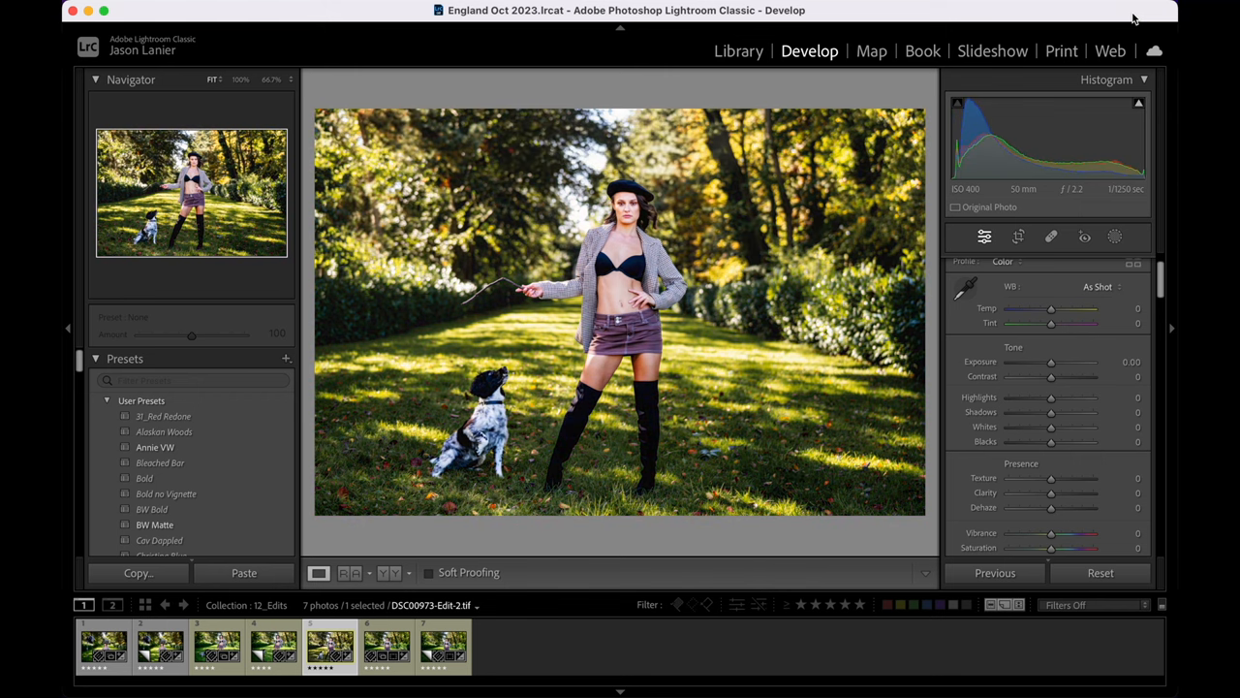
Step: Open the building portrait with the light stand in Adobe Photoshop
left_click(500, 646)
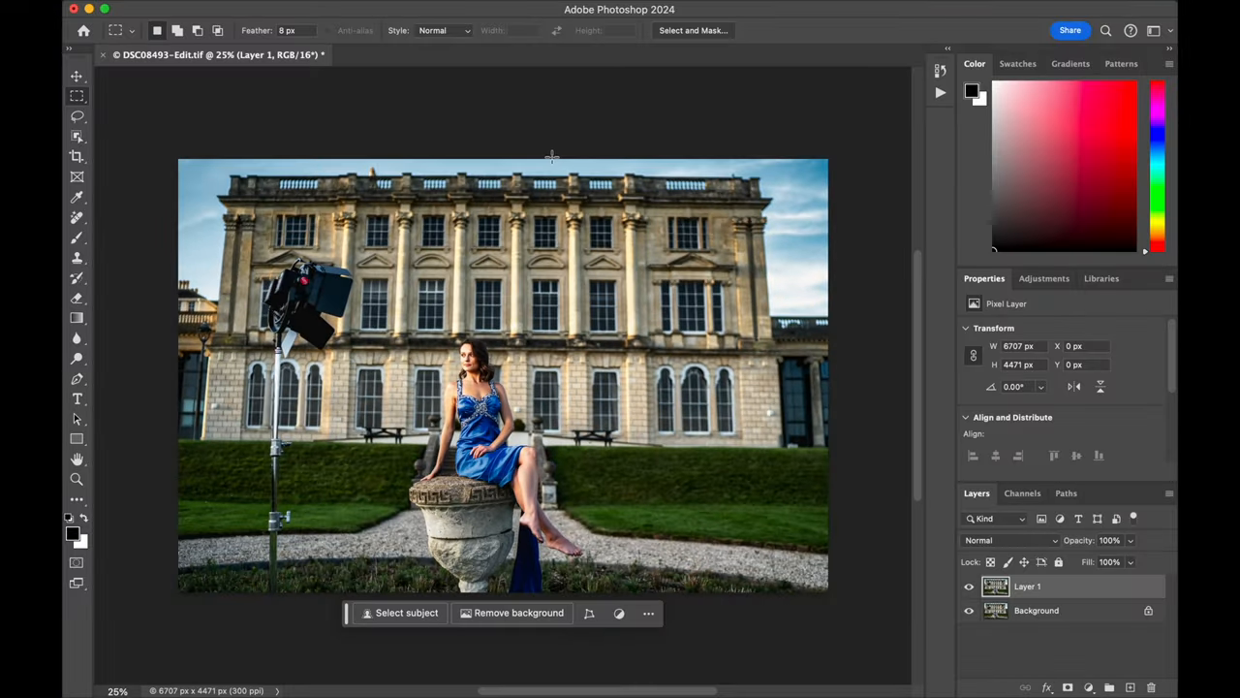
mouse_move(557, 158)
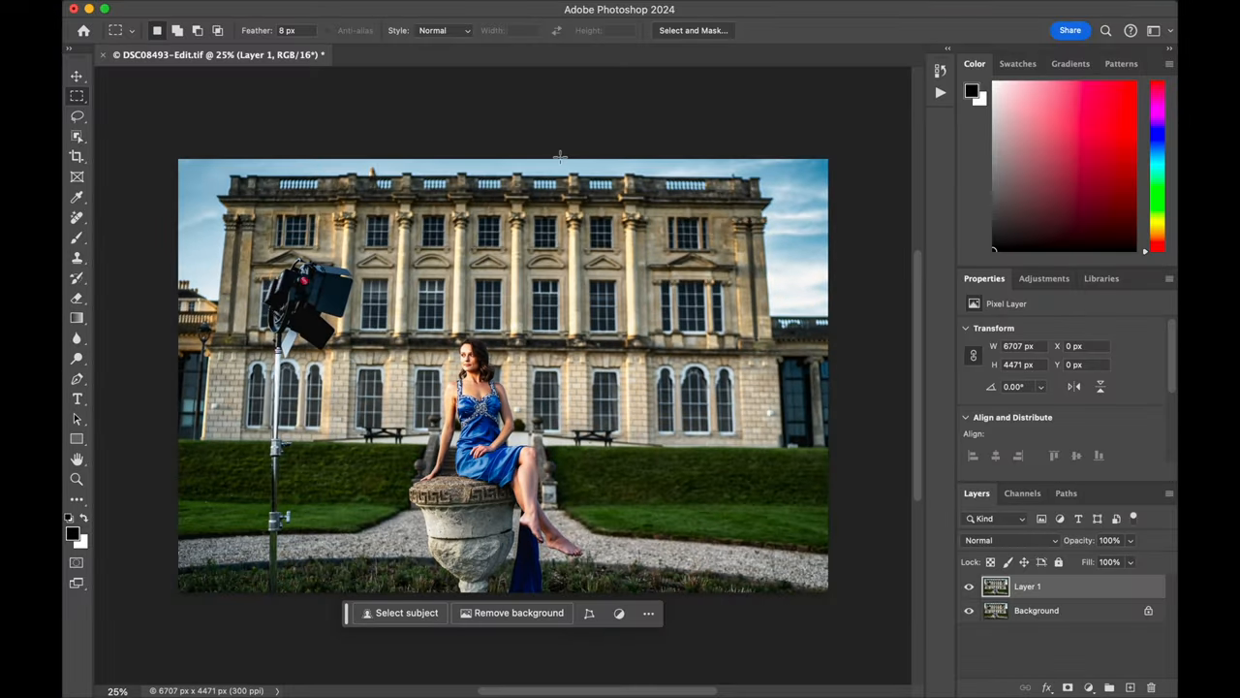
Step: Copy and flip the clean right building section over the light stand, blending it with Darken
left_click_drag(560, 162, 754, 458)
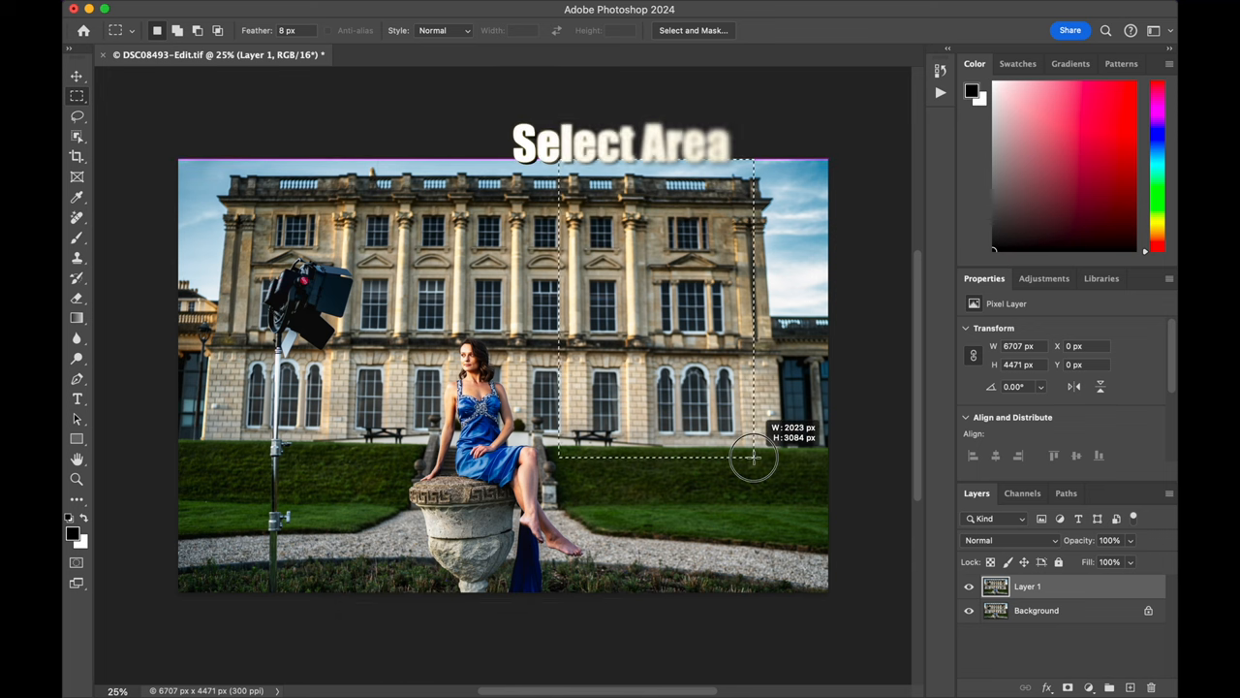
left_click_drag(754, 457, 792, 472)
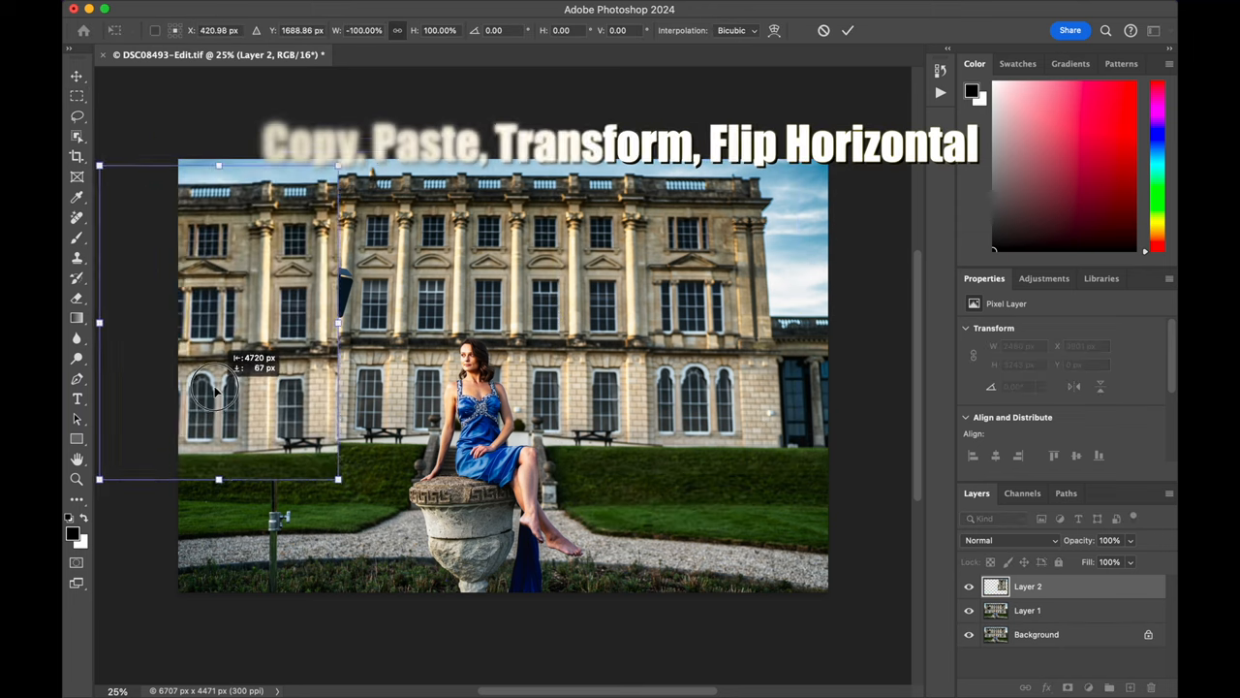
left_click(1008, 540)
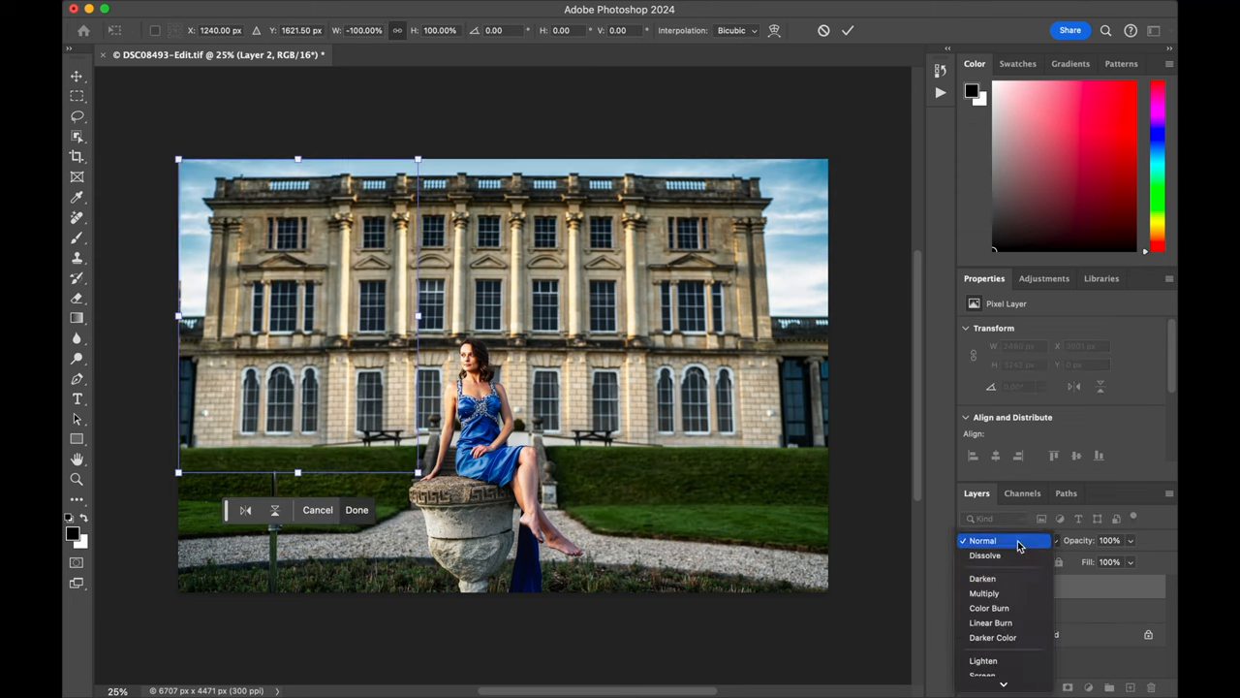
left_click(981, 577)
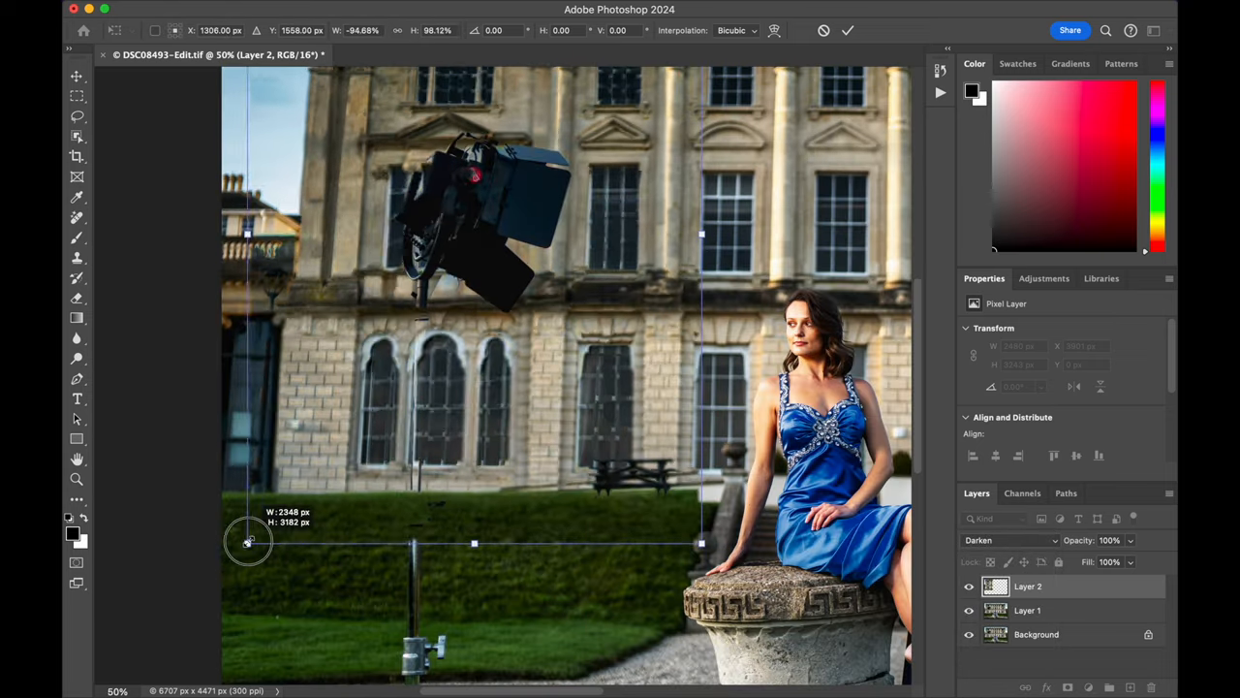
left_click(847, 30)
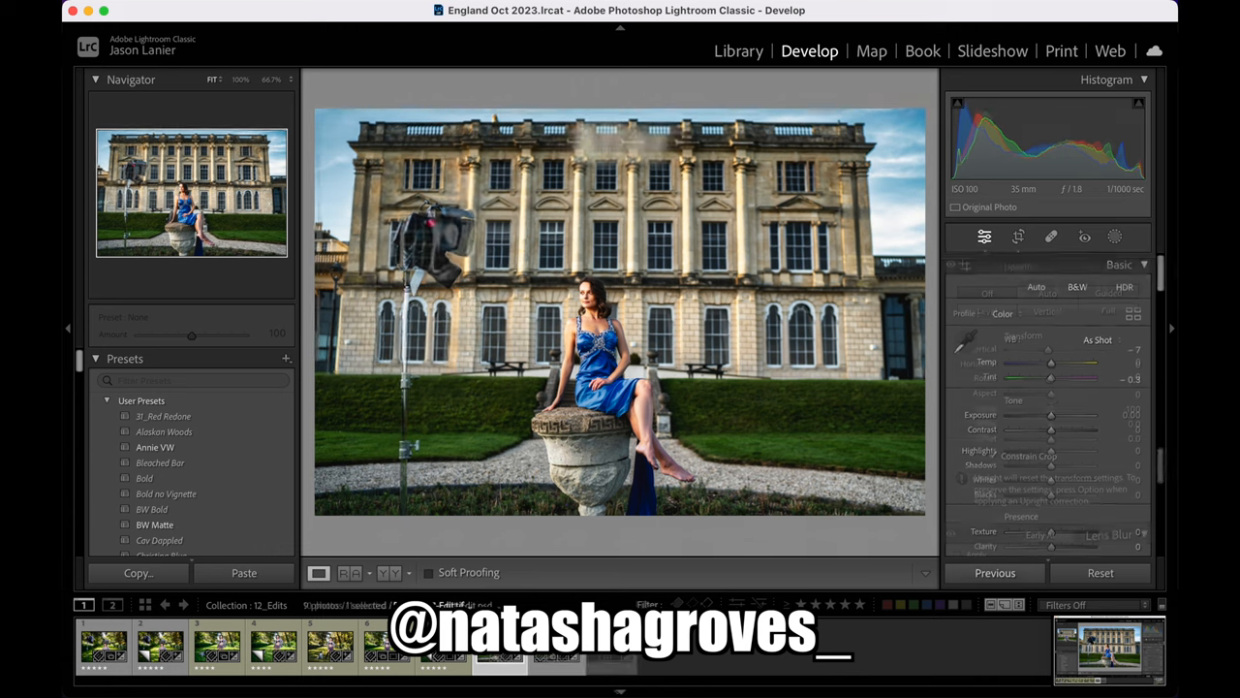
Step: Save and close the retouched building portrait so the TIFF returns to Lightroom
left_click(965, 264)
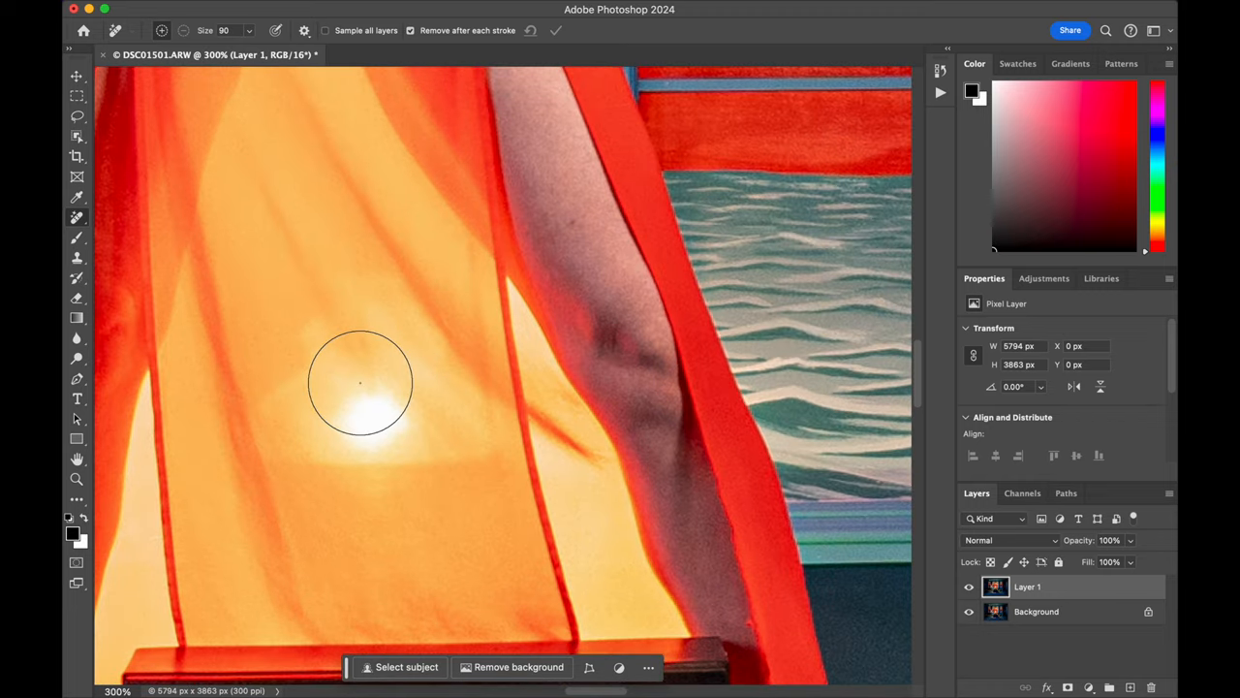
Step: Brush out the bright hotspot on the orange fabric with the Remove tool at size 90
left_click_drag(361, 383, 294, 358)
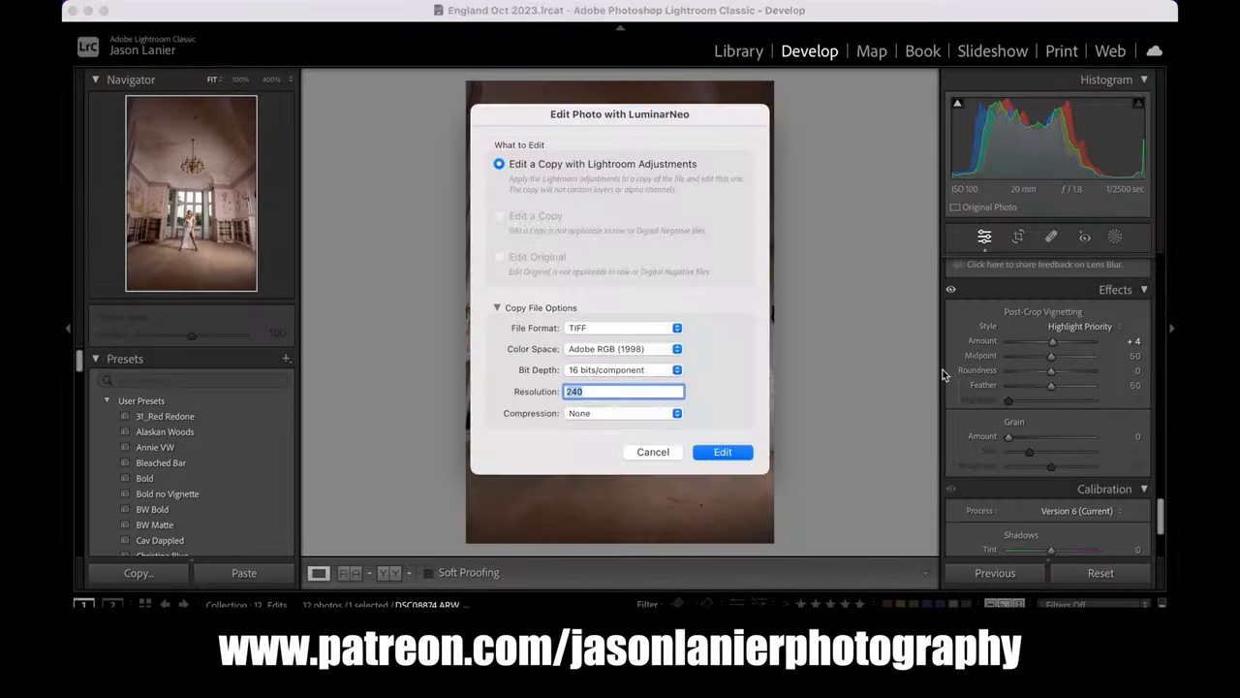
Step: Send the abandoned-room portrait to Luminar Neo as a 16-bit TIFF copy with Lightroom adjustments
left_click(722, 452)
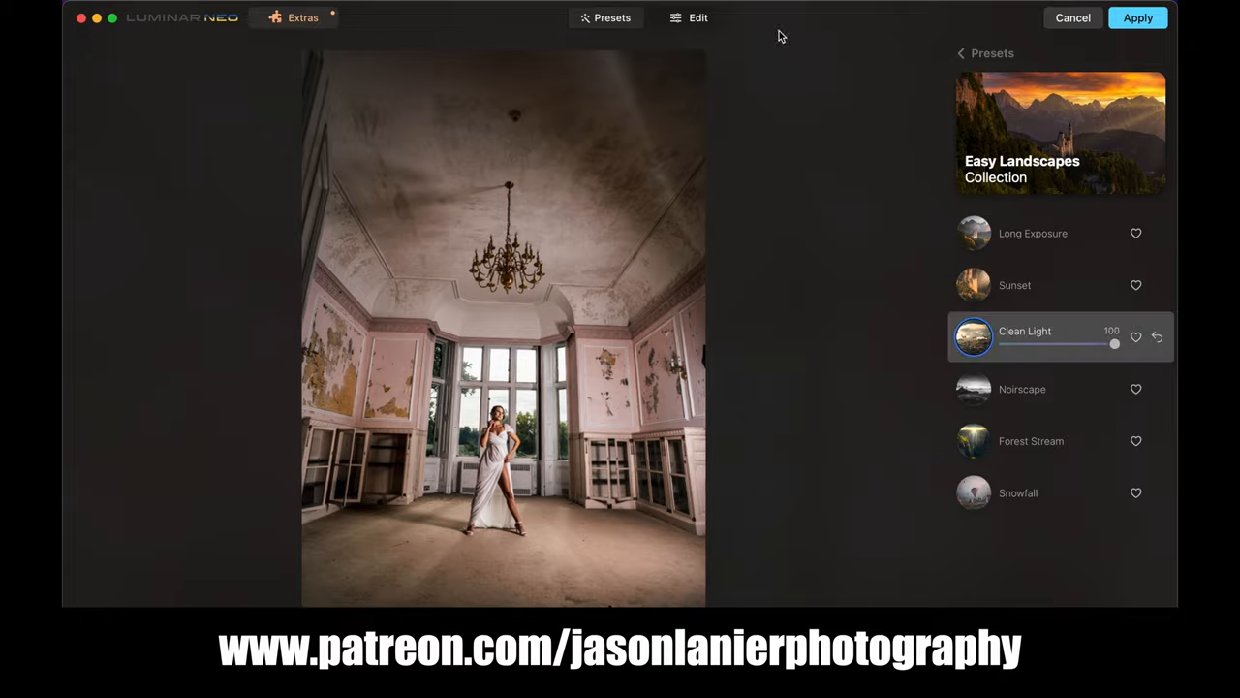
Step: Mask the Mystical effect off the woman in the room photo and apply the edits
left_click(697, 18)
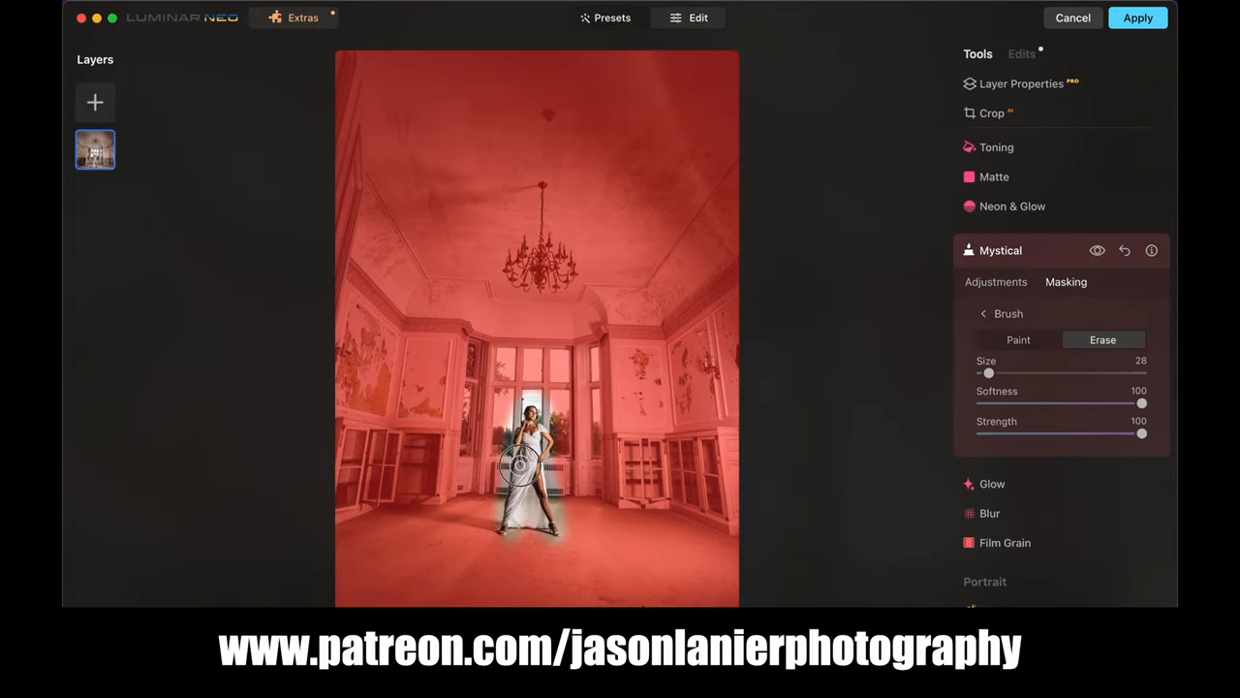
left_click(1009, 317)
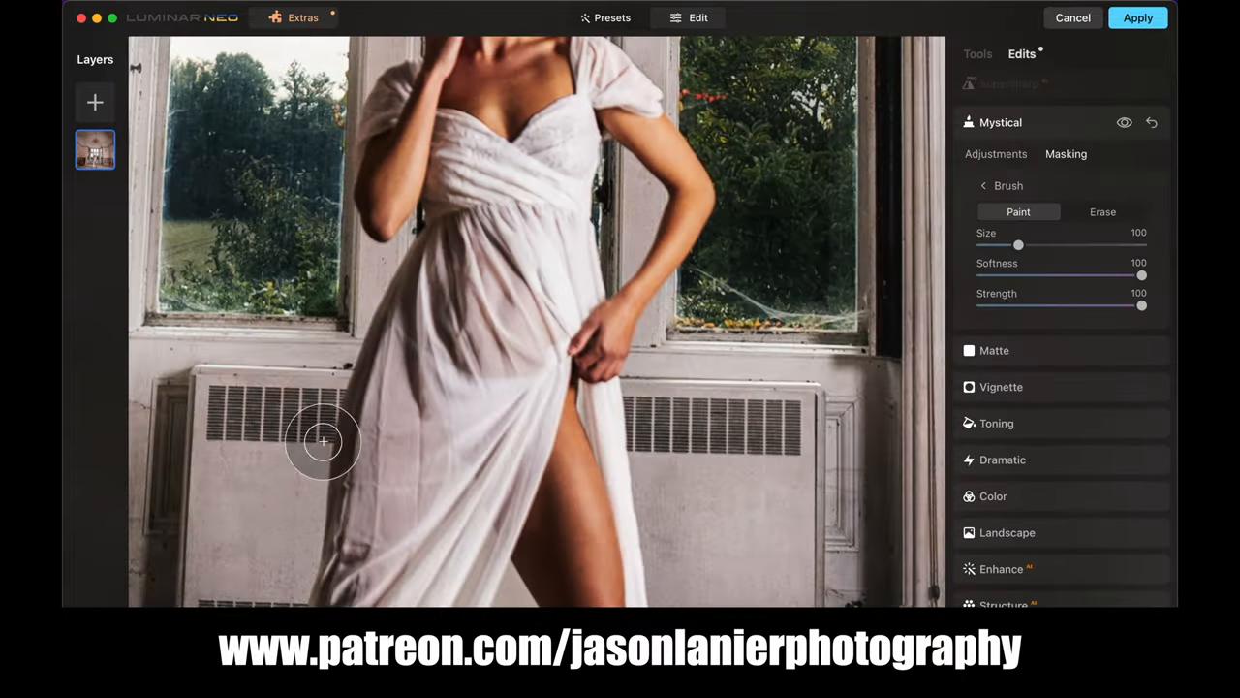
left_click(1138, 18)
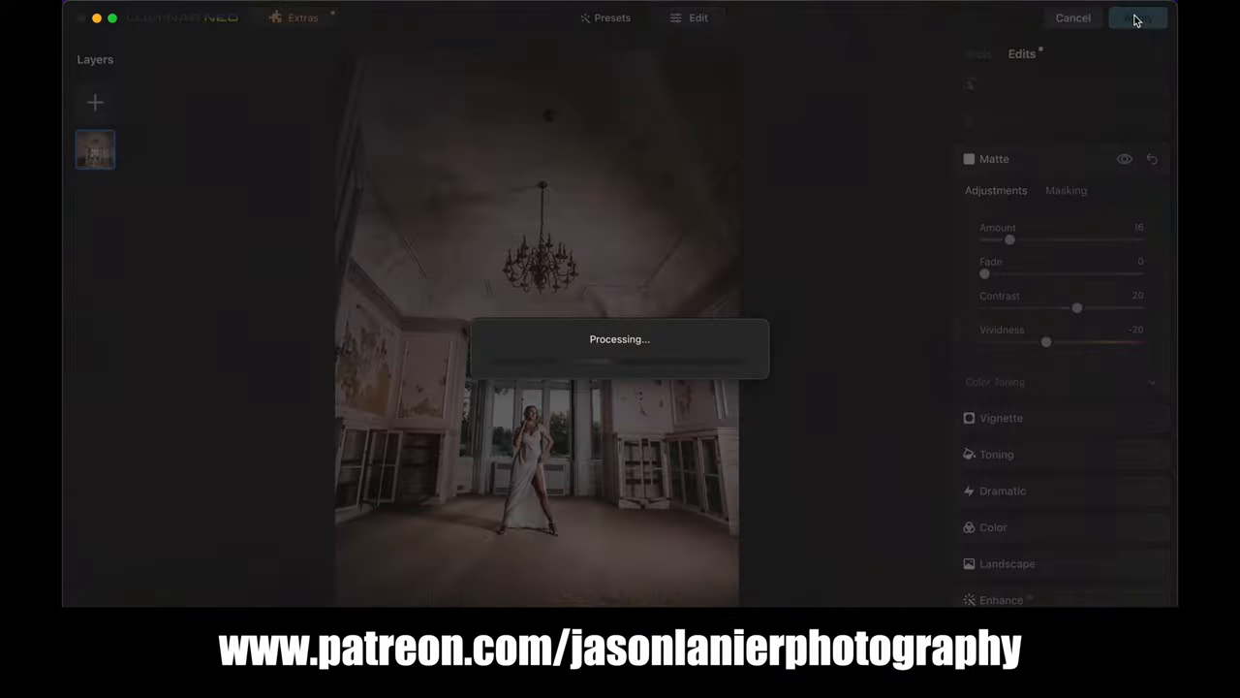